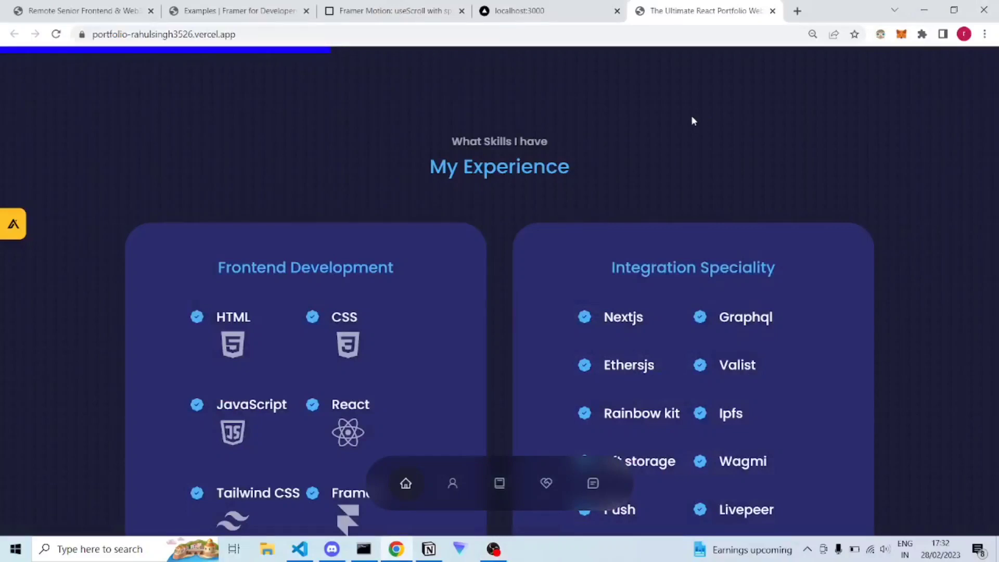
mouse_move(29, 83)
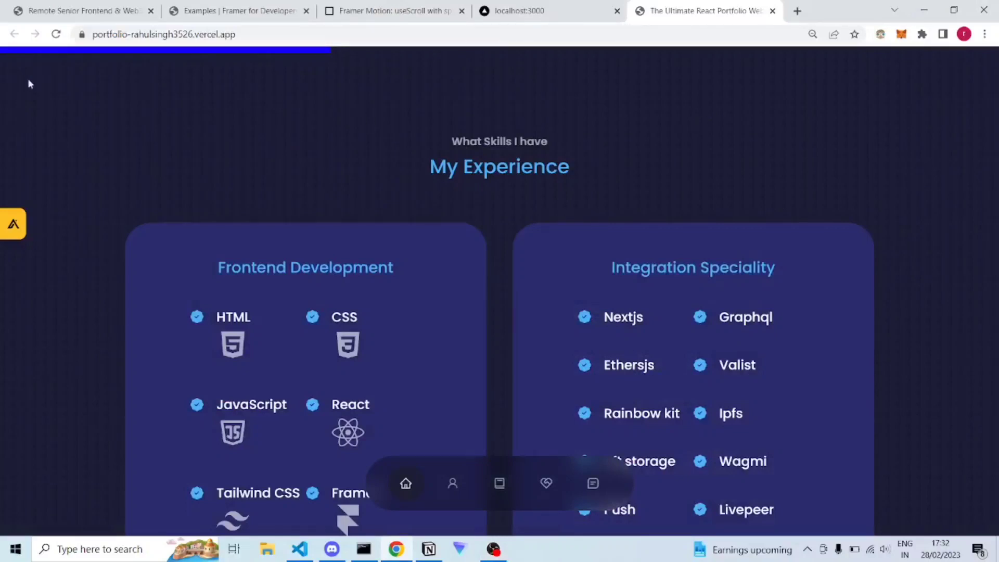
Scroll the portfolio site to its contact section so the blue bar spans most of the width
scroll(down, 3)
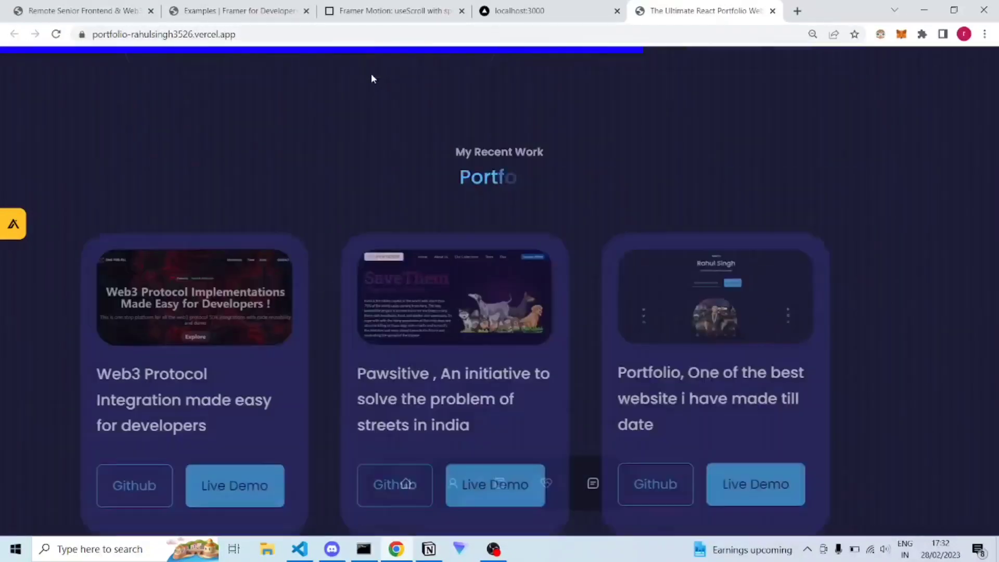
click(299, 549)
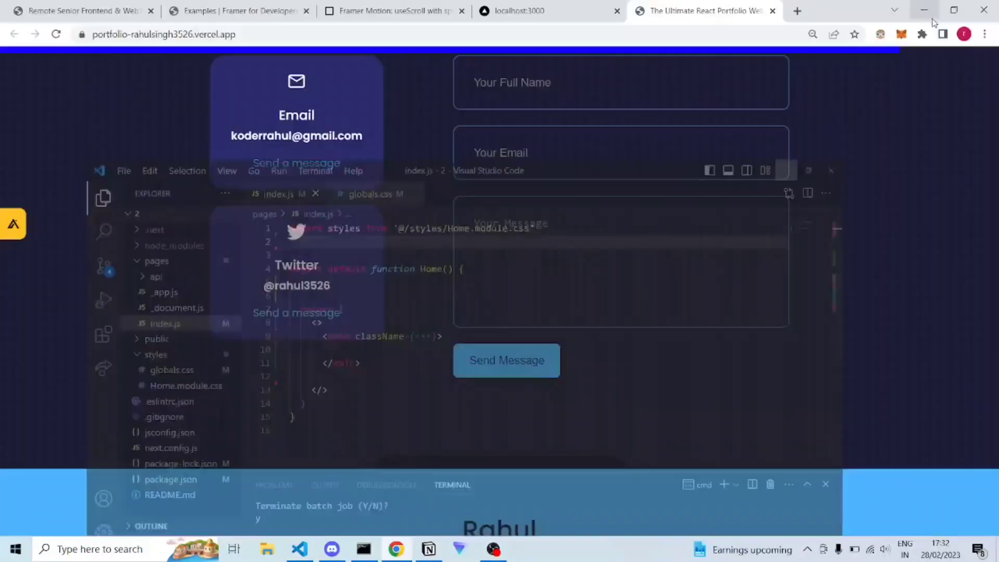
Run npm i framer-motion in the VS Code terminal to install Framer Motion
click(236, 10)
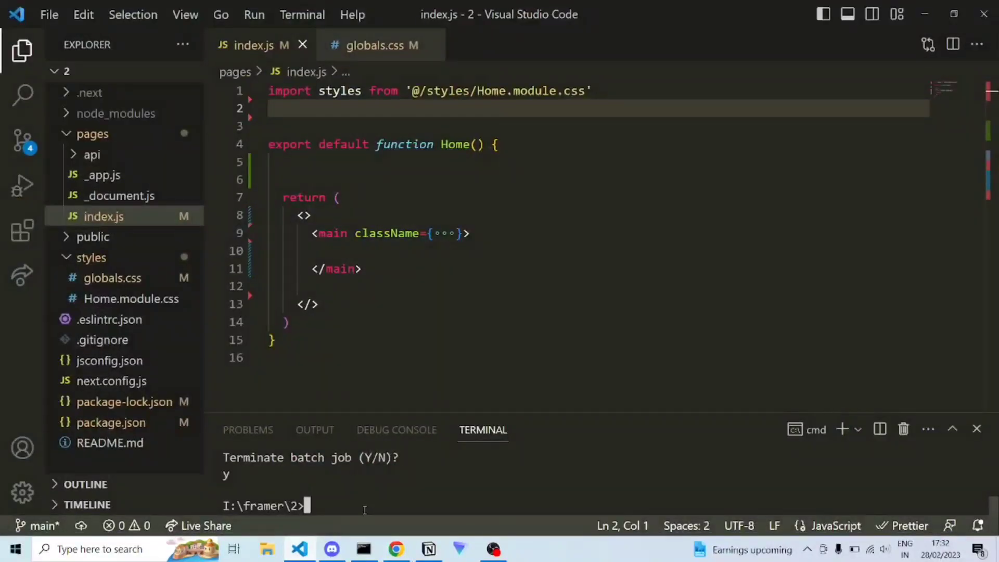
text(npm i)
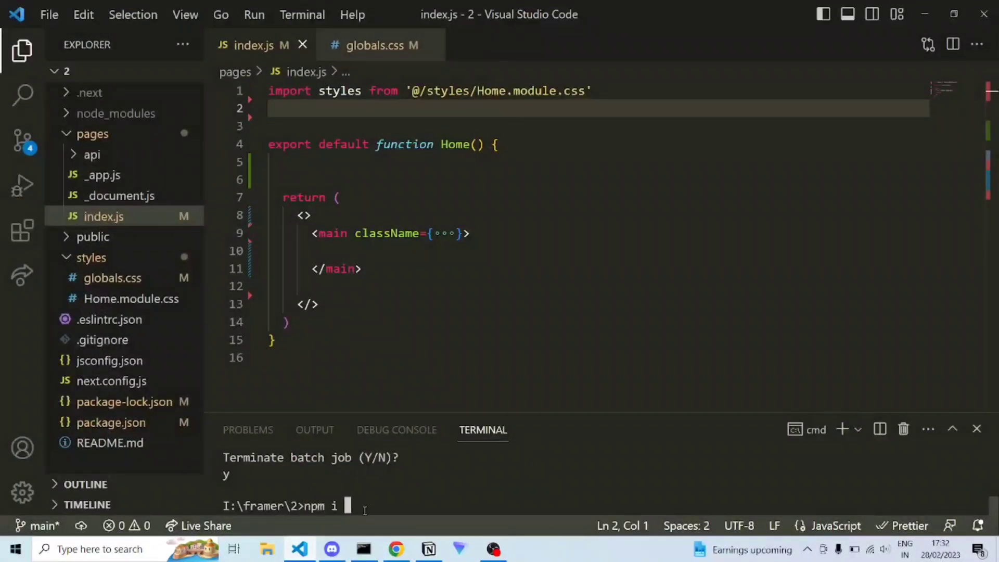
text(framer-mot)
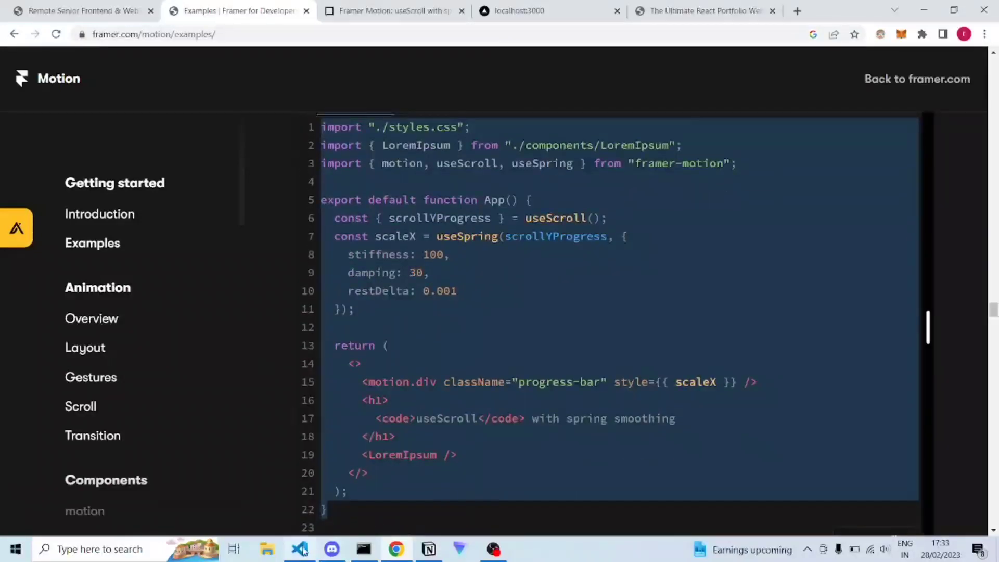
mouse_move(299, 548)
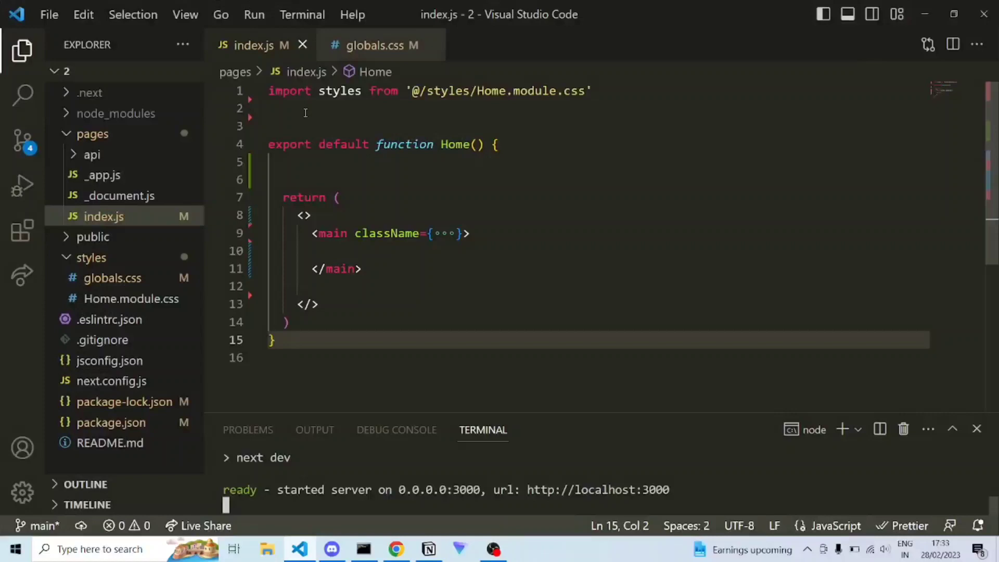
Add the motion/useScroll/useSpring import, the scaleX spring hooks, and a progress-bar motion.div to index.js
text(import { motion, useScroll, useSpring } from "framer-motion";)
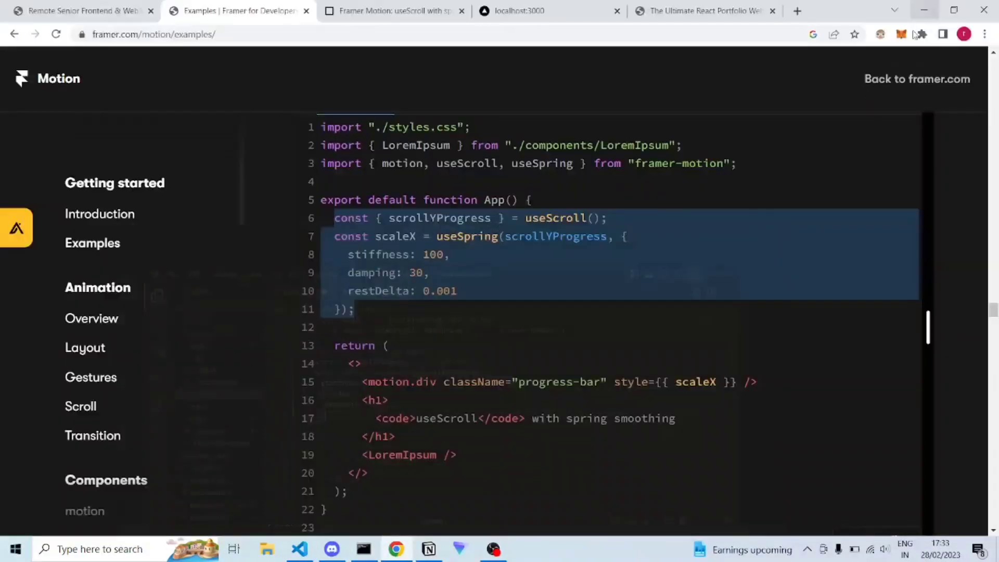
click(395, 382)
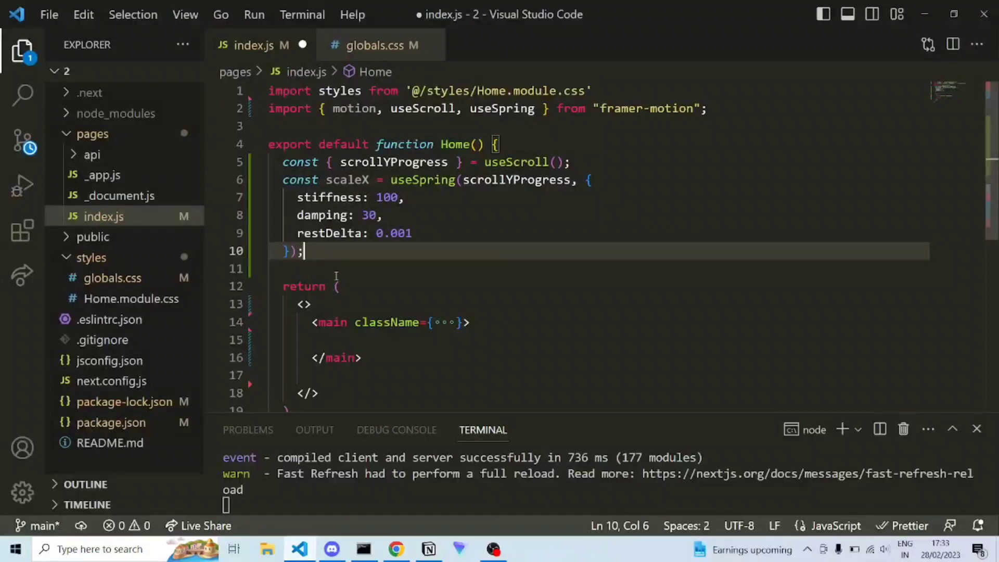
click(330, 303)
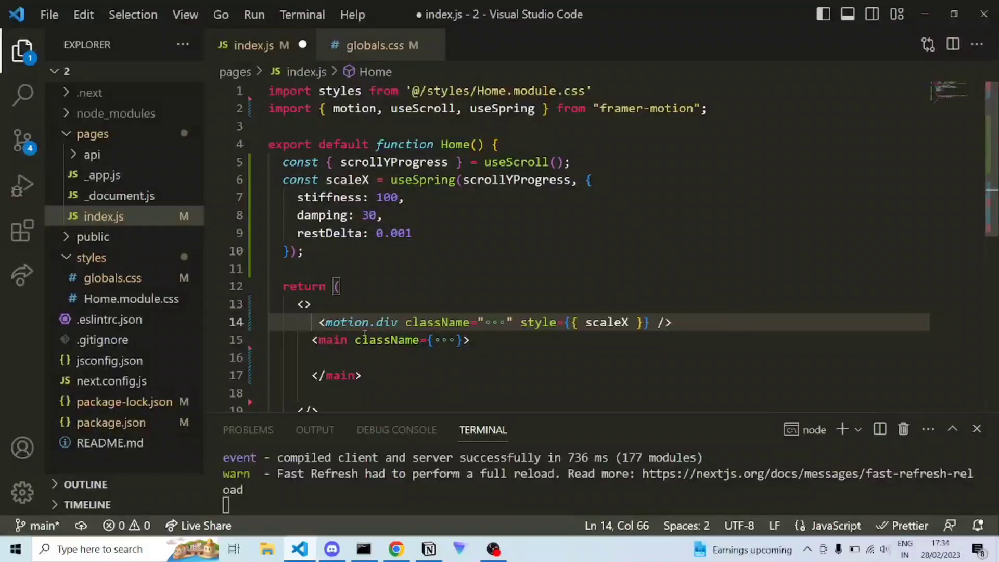
text(progress-bar)
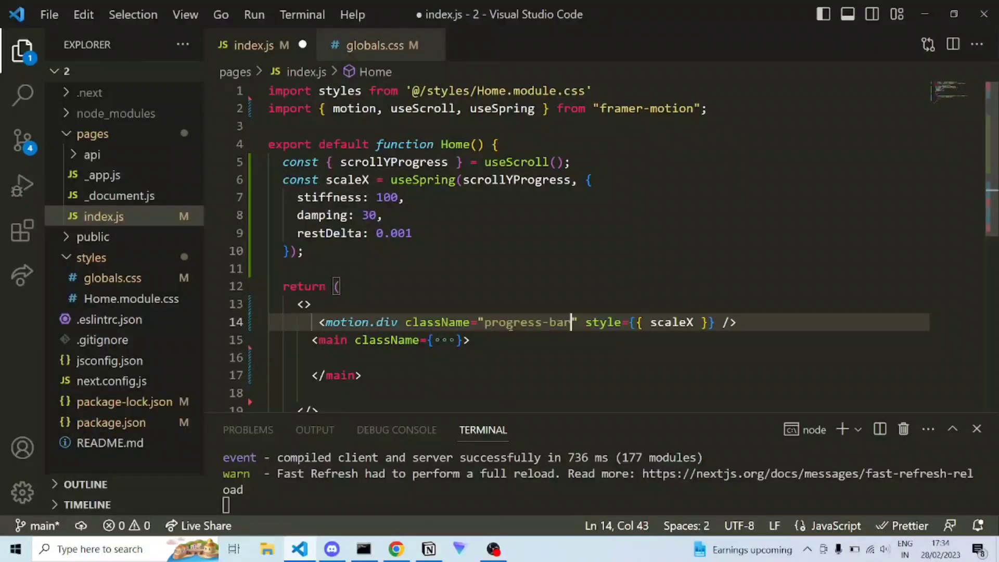
mouse_move(927, 14)
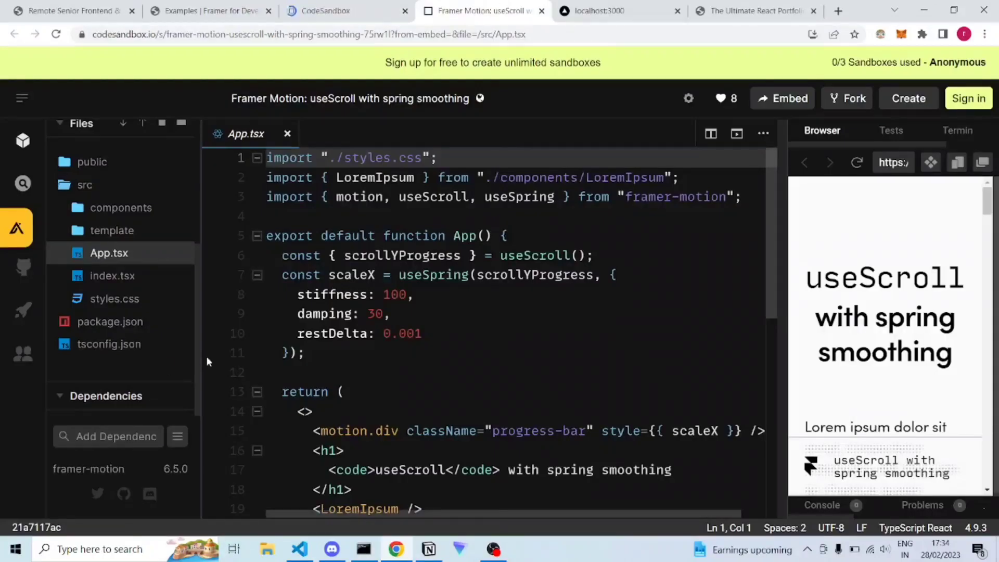
mouse_move(109, 322)
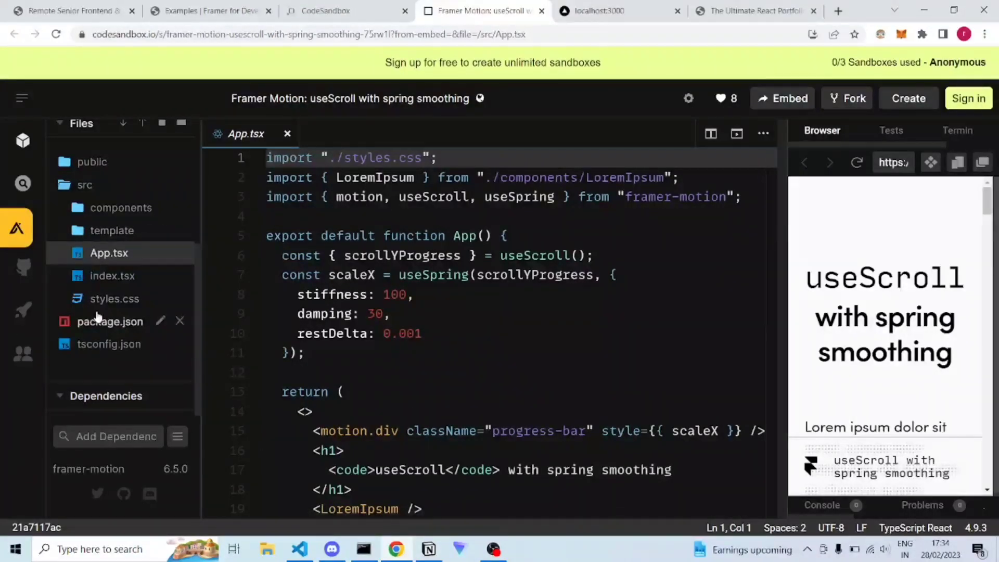
View styles.css in the sandbox's Files panel to see the progress-bar CSS
click(114, 299)
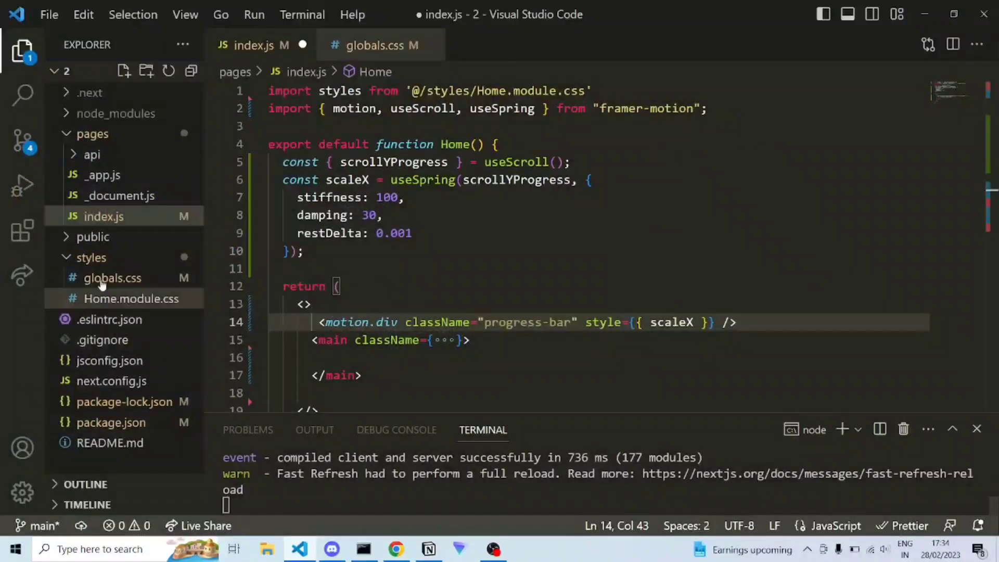
click(112, 278)
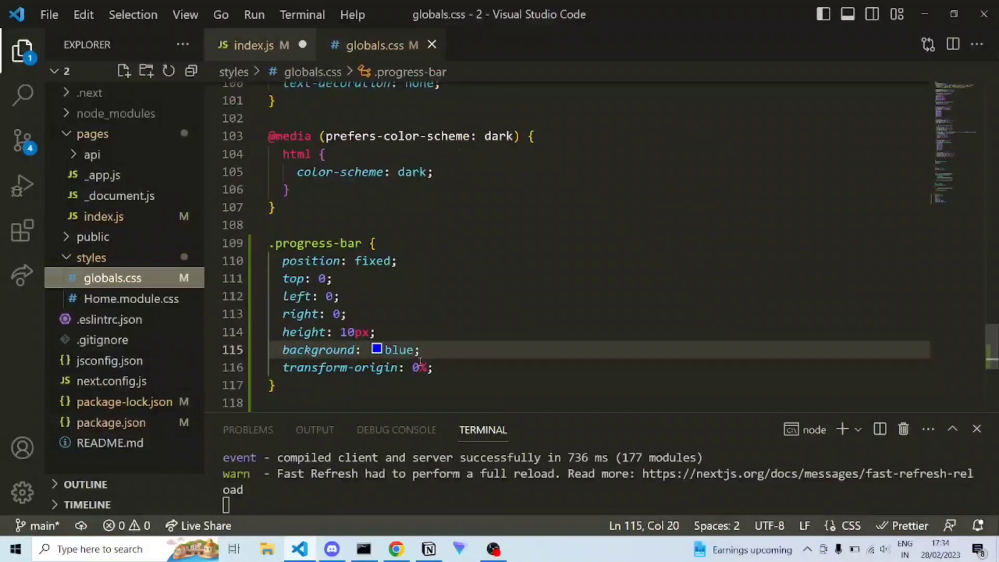
double_click(399, 350)
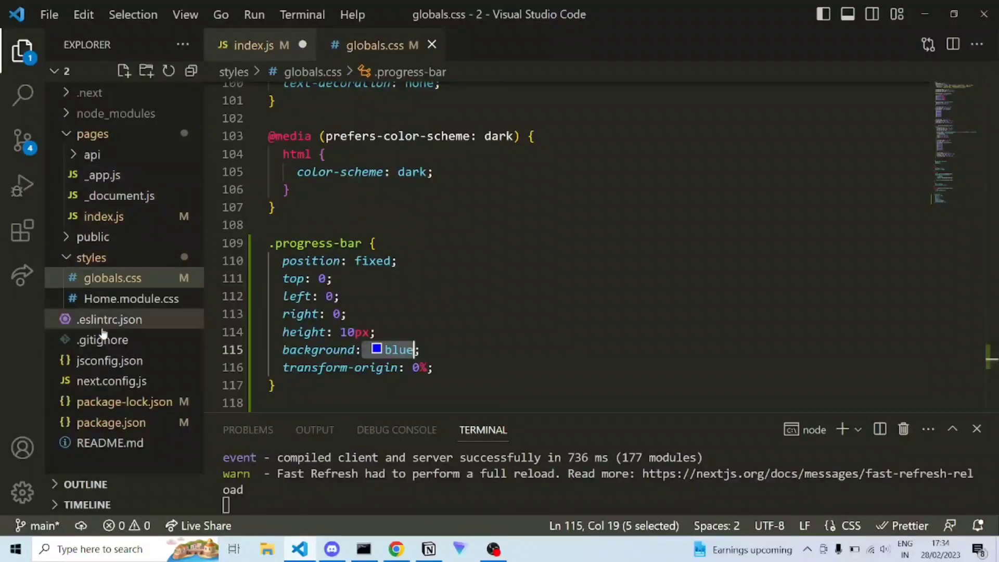
click(103, 217)
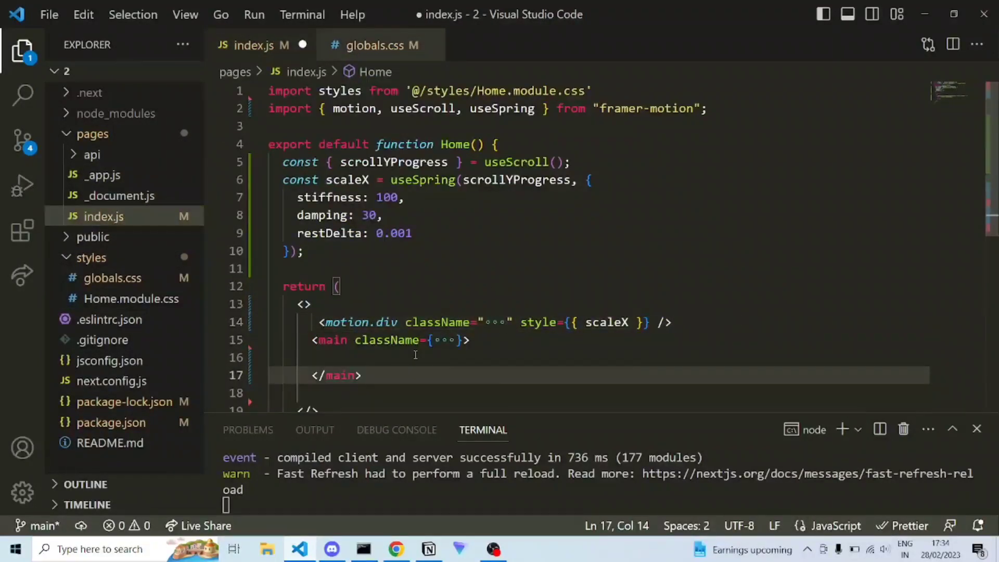
Add hello inside <main> and scroll localhost:3000 to watch the blue bar grow
text(hel)
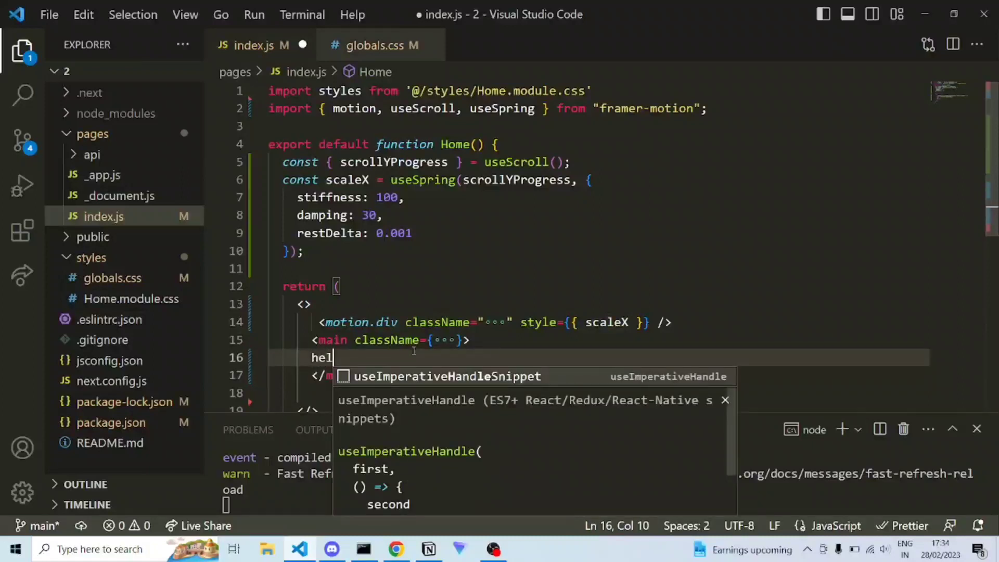
text(l)
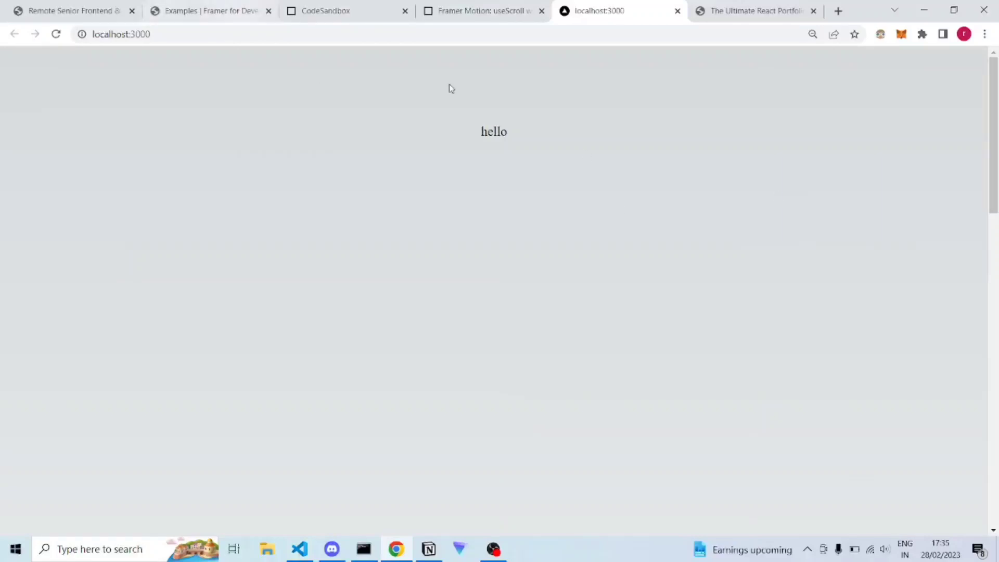
scroll(down, 3)
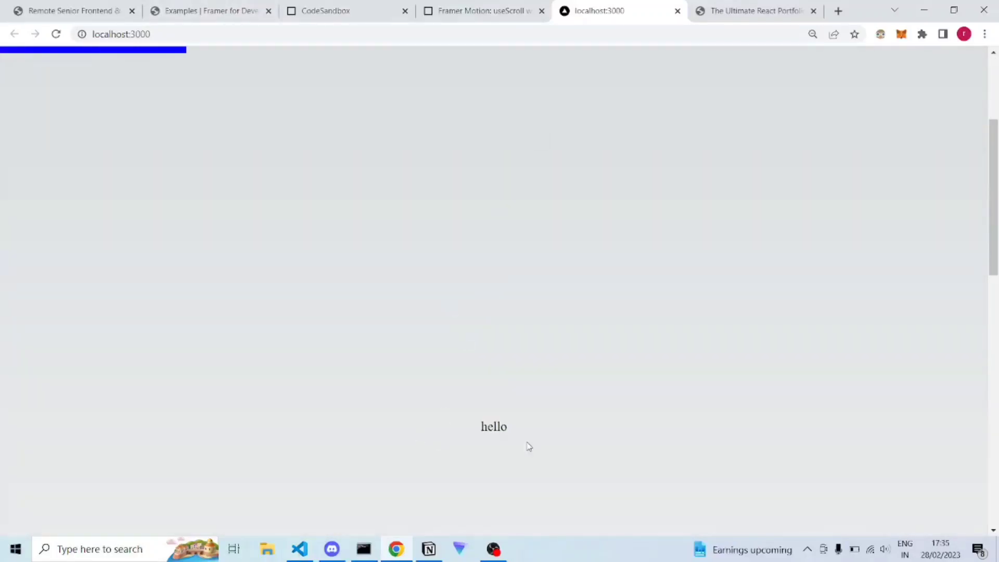